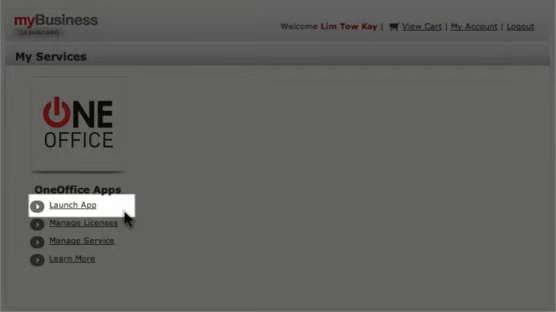
Step: Launch the OneOffice apps from the My Services page
click(74, 206)
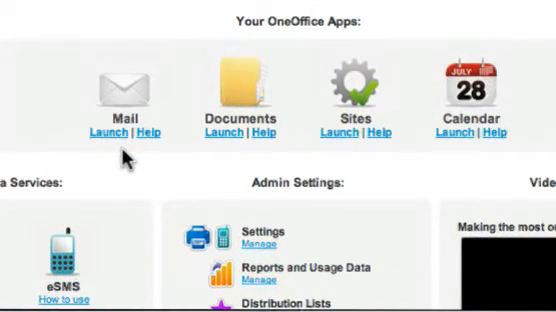
Step: Launch the Mail app and start a blank compose message
click(104, 136)
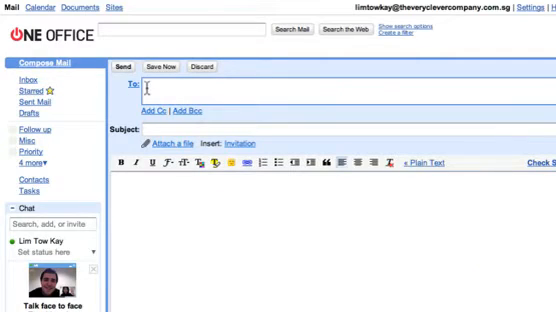
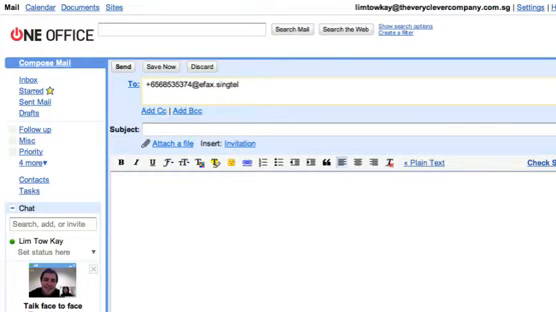
Step: Address the email to the +6568 fax number and attach Sales_Contract_Mar2010.pdf
click(172, 140)
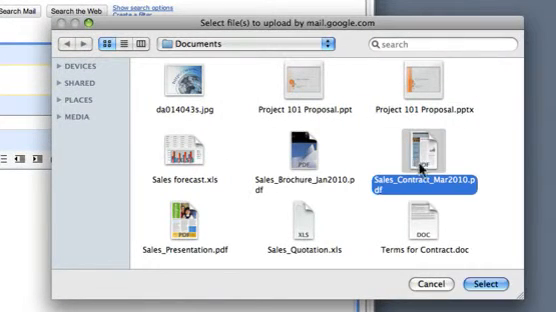
click(492, 284)
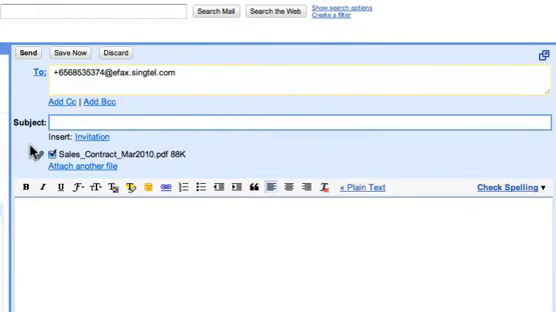
Step: Set the subject to Sales Contract for March 2010 with a note to Peter and send the fax email
text(Sales Contract for March 2010 (Draft)
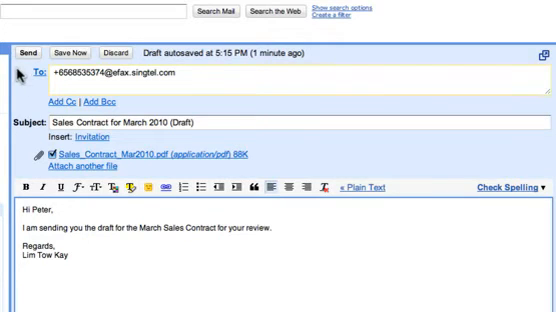
click(24, 52)
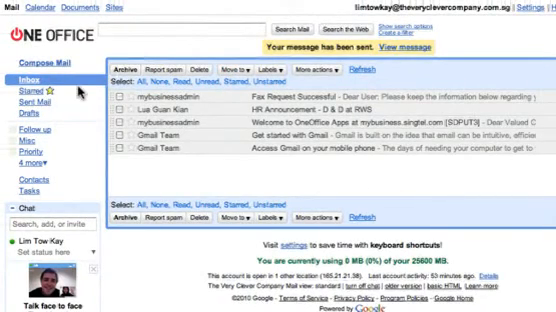